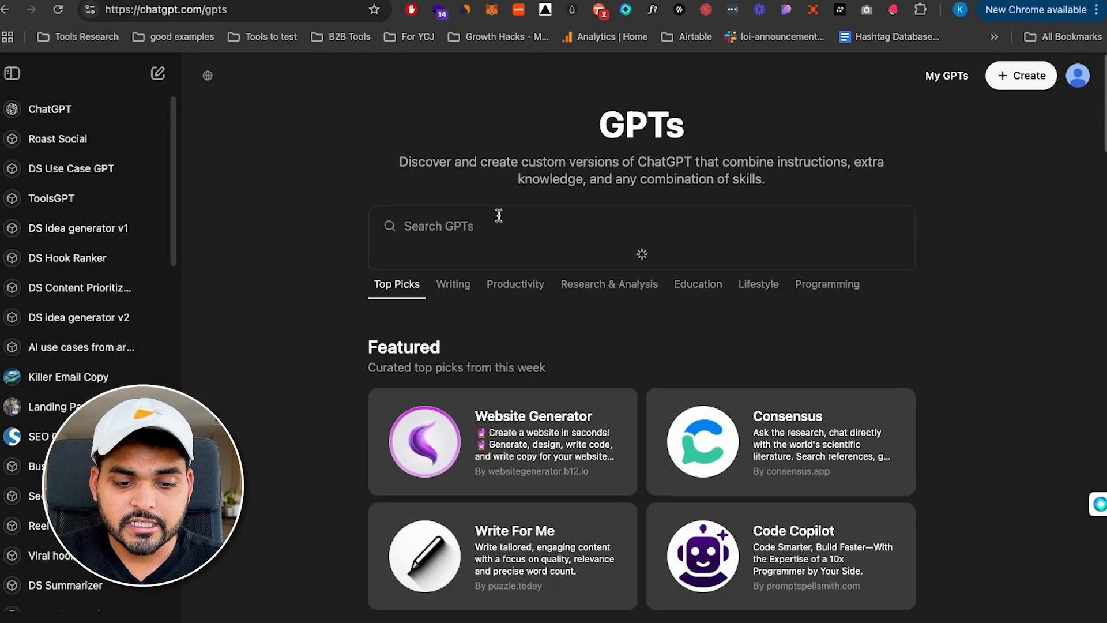
Step: Search the GPT store for 'whimsical' and find the Whimsical Diagrams GPT
{"action": "type", "text": "whimsical"}
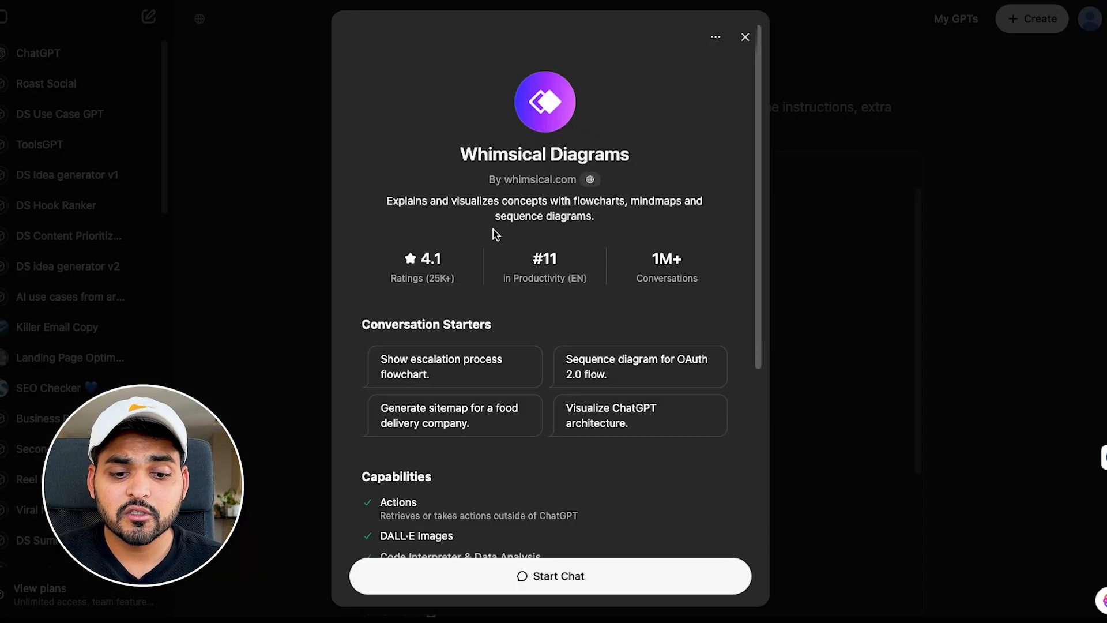
{"action": "scroll", "scroll_direction": "down", "scroll_amount": 3}
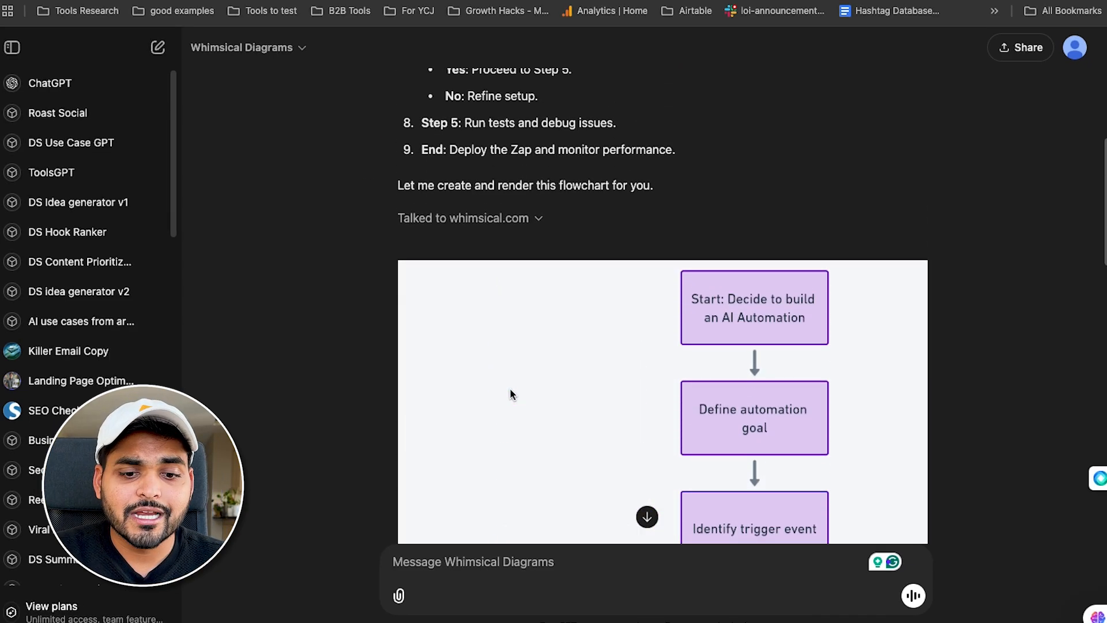
Step: Scroll through the rendered AI automation flowchart from Whimsical Diagrams
{"action": "scroll", "scroll_direction": "down", "scroll_amount": 3}
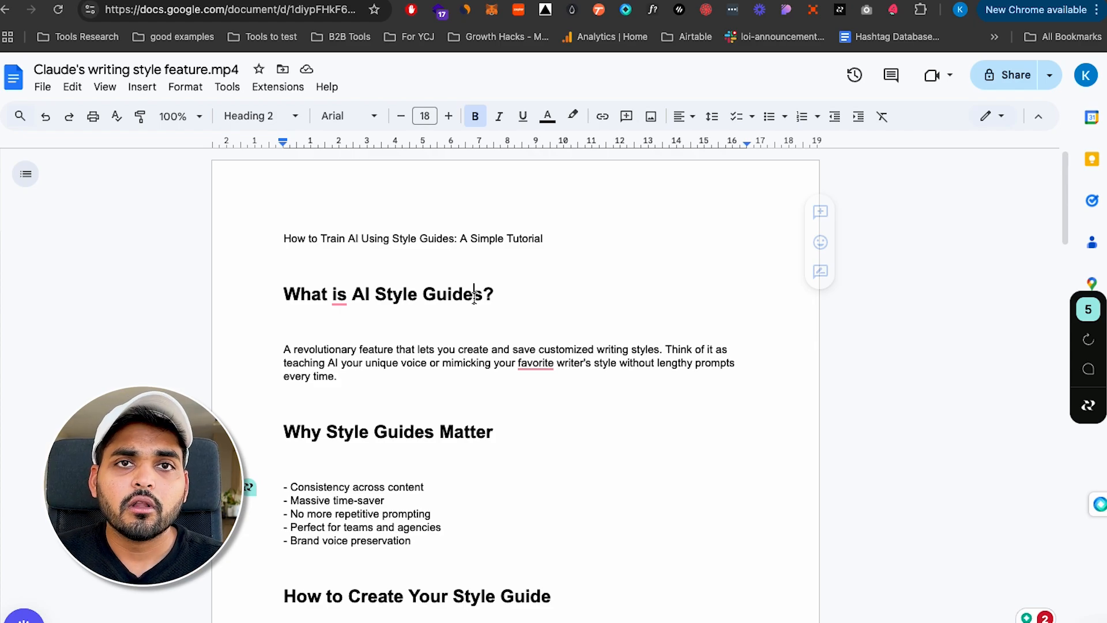
Step: Ask Whimsical Diagrams to turn the style-guide tutorial into a mind map and view the result
{"action": "left_click", "coordinate": [226, 11]}
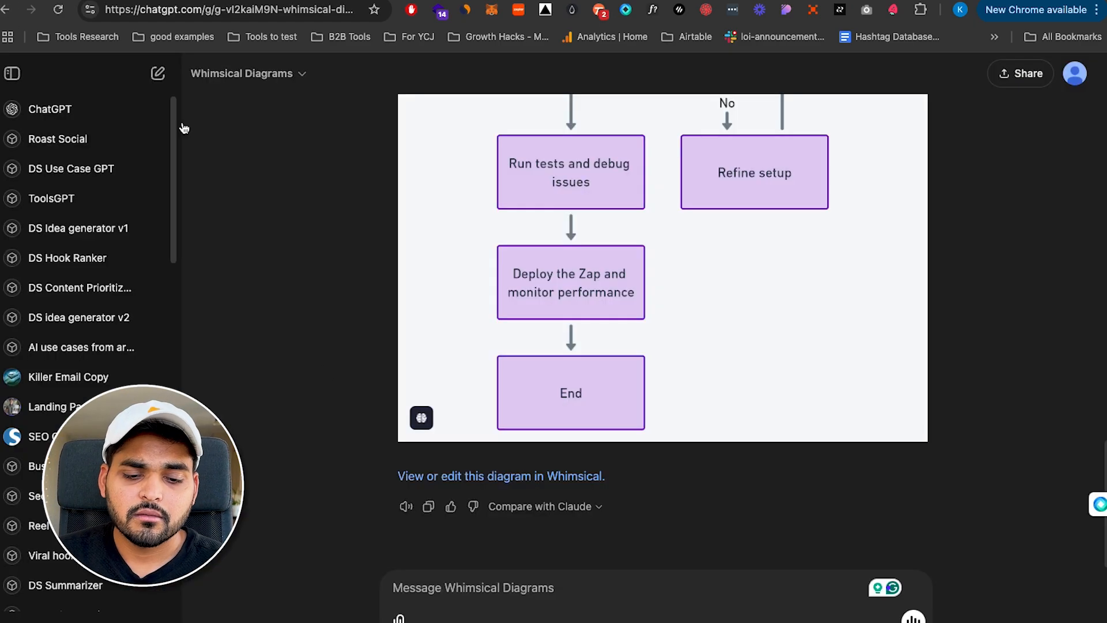
{"action": "type", "text": "can"}
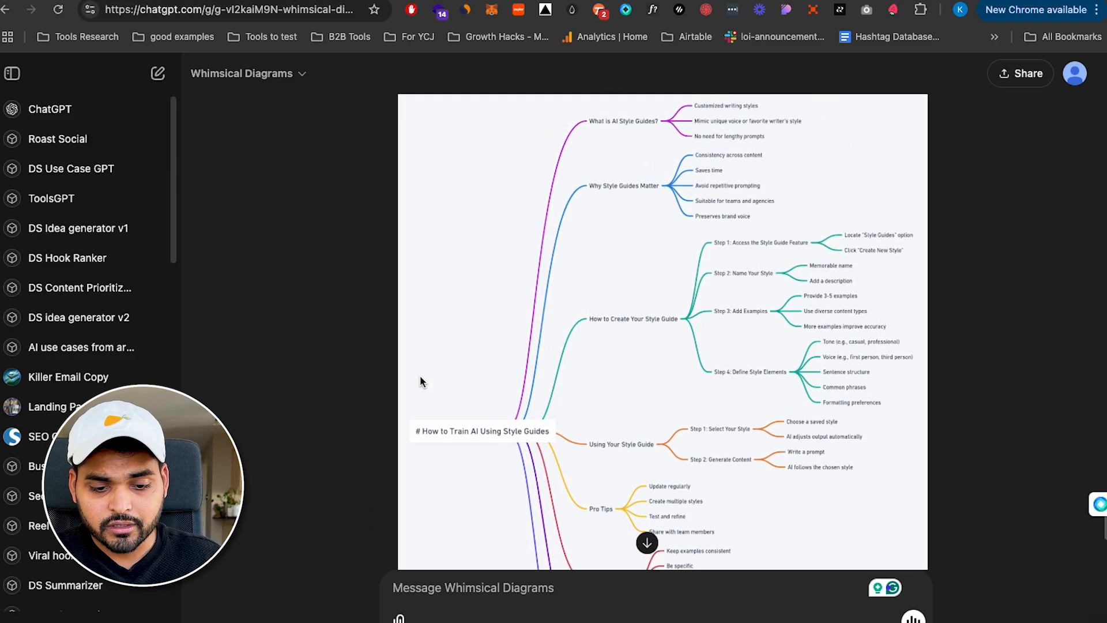
{"action": "scroll", "scroll_direction": "down", "scroll_amount": 3}
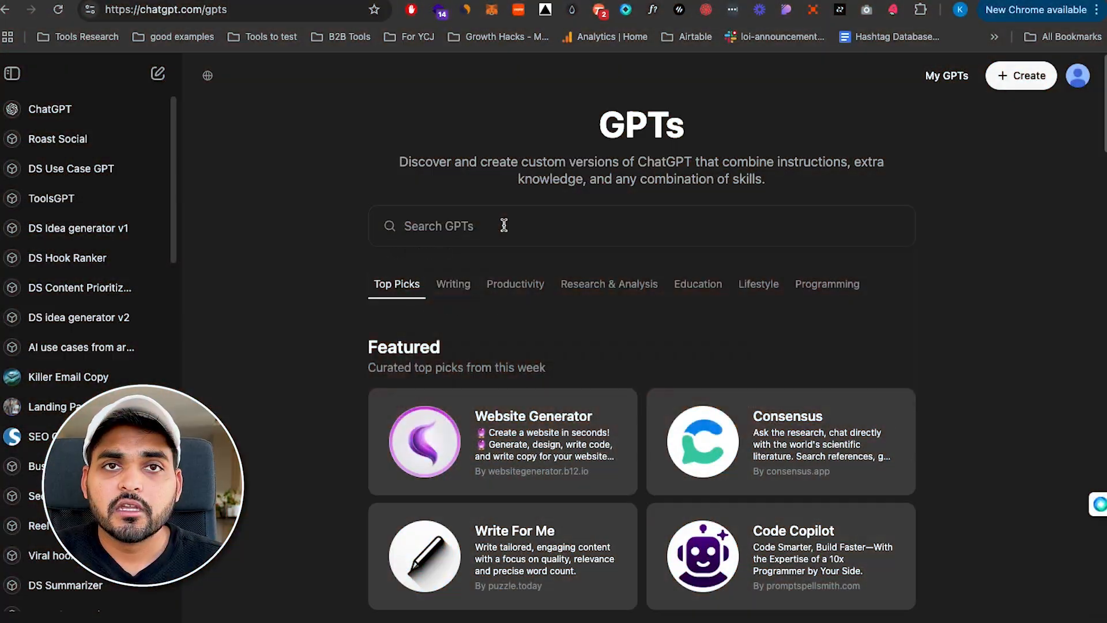
Step: Search the GPT store for 'zapier' and open the Automation Consultant by Zapier GPT
{"action": "type", "text": "zapier"}
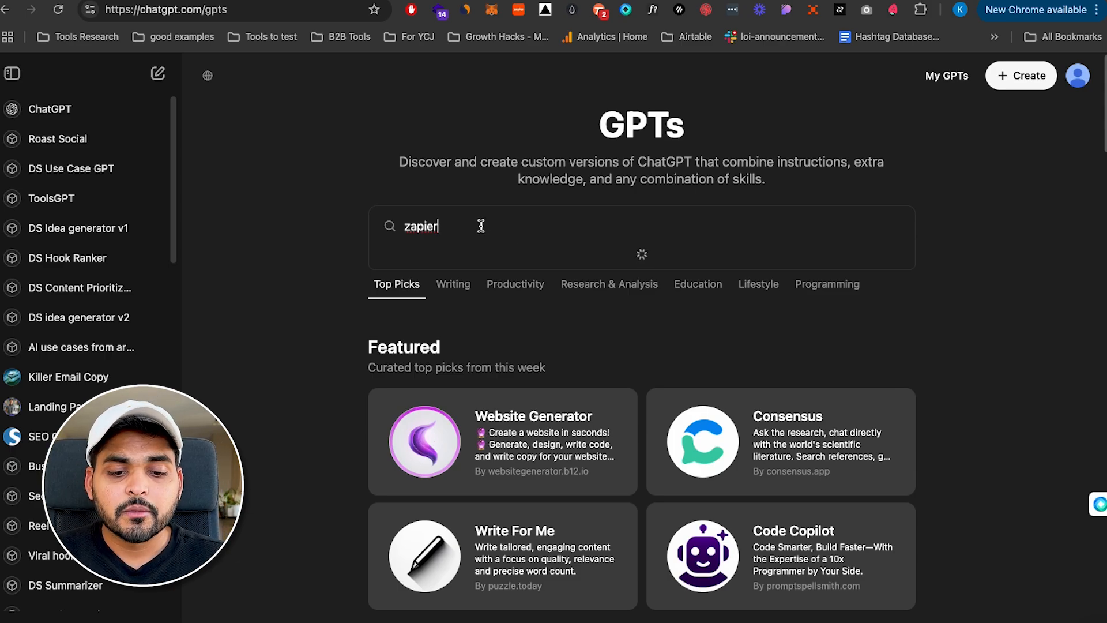
{"action": "type", "text": "zapier"}
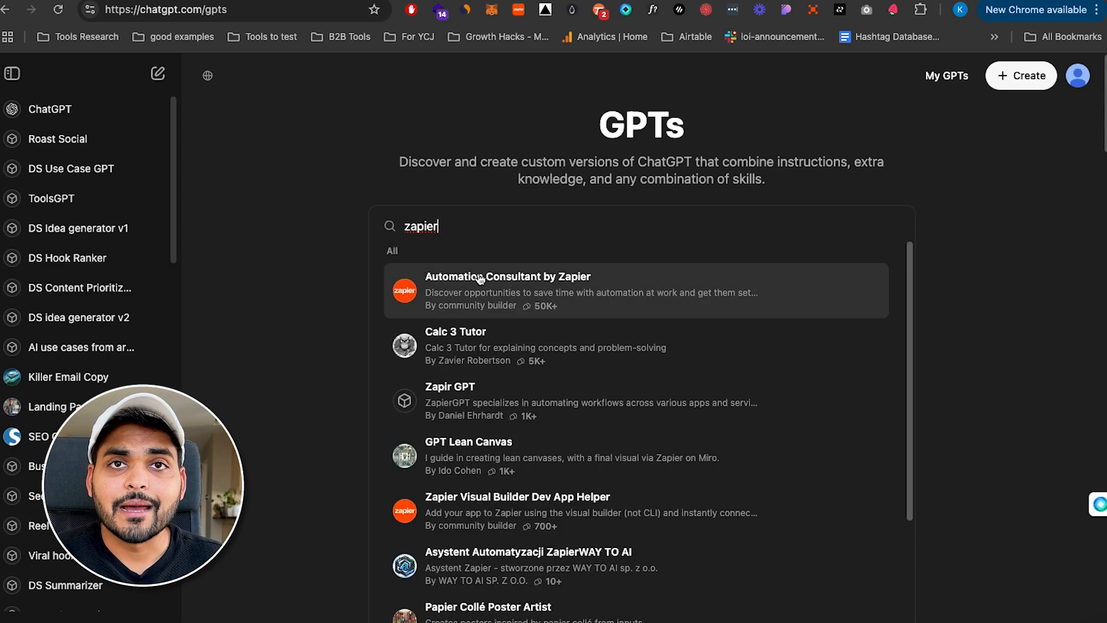
{"action": "left_click", "coordinate": [508, 291]}
{"action": "type", "text": "I am in marketing and I use Not"}
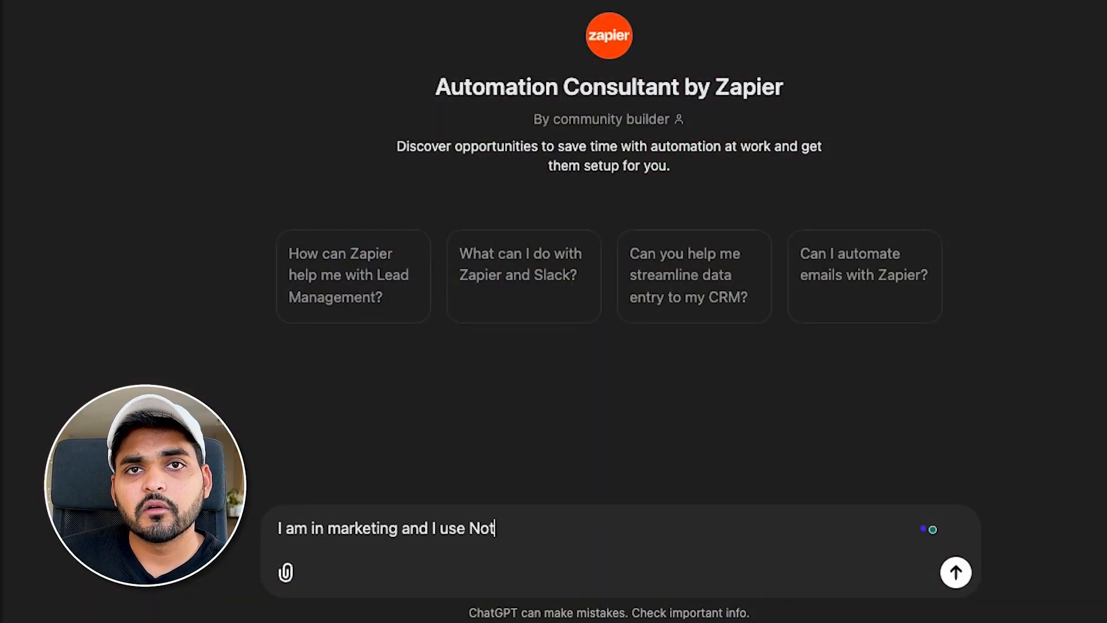
Step: Ask the Zapier consultant what to automate for a Notion content calendar, then request a content-brief automation
{"action": "type", "text": "ion to manange my content calendar"}
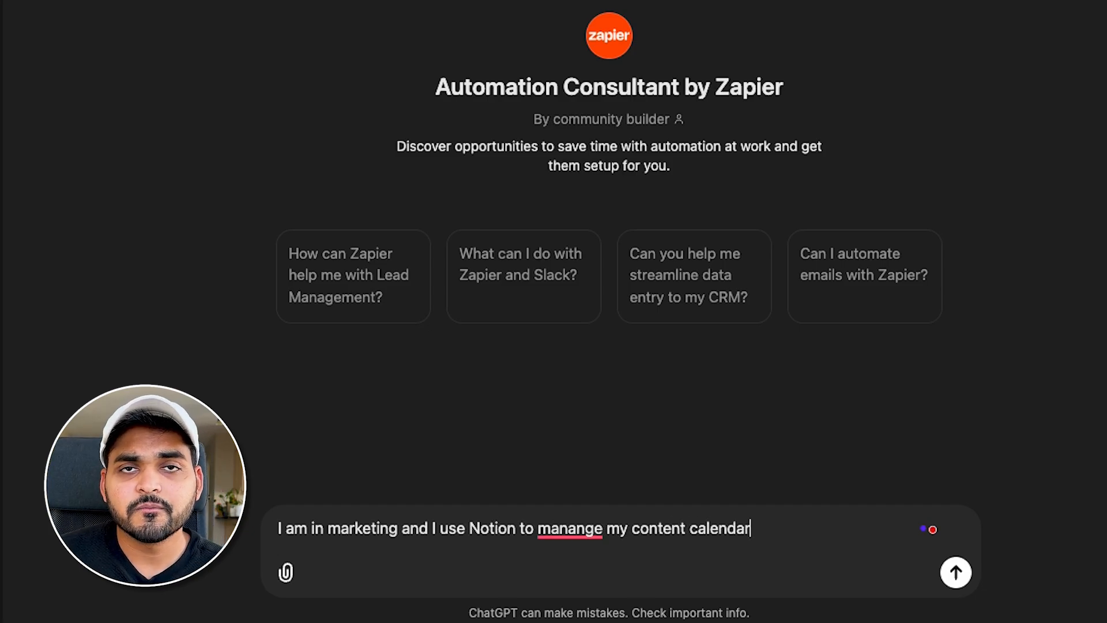
{"action": "type", "text": ", what work"}
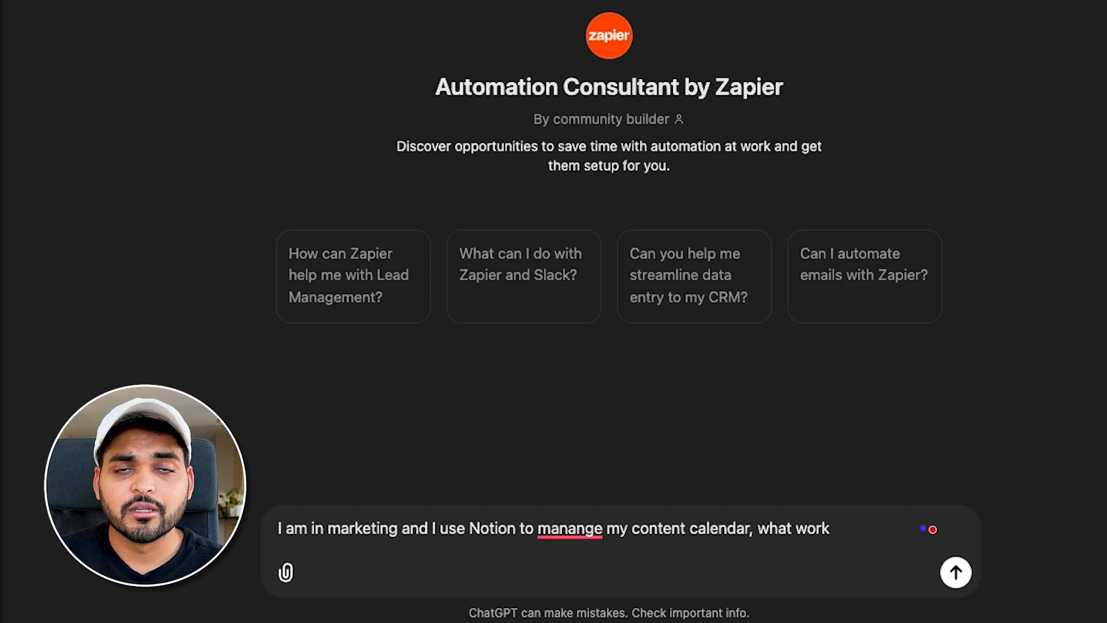
{"action": "left_click", "coordinate": [954, 573]}
{"action": "type", "text": "can you share steps on how can I build"}
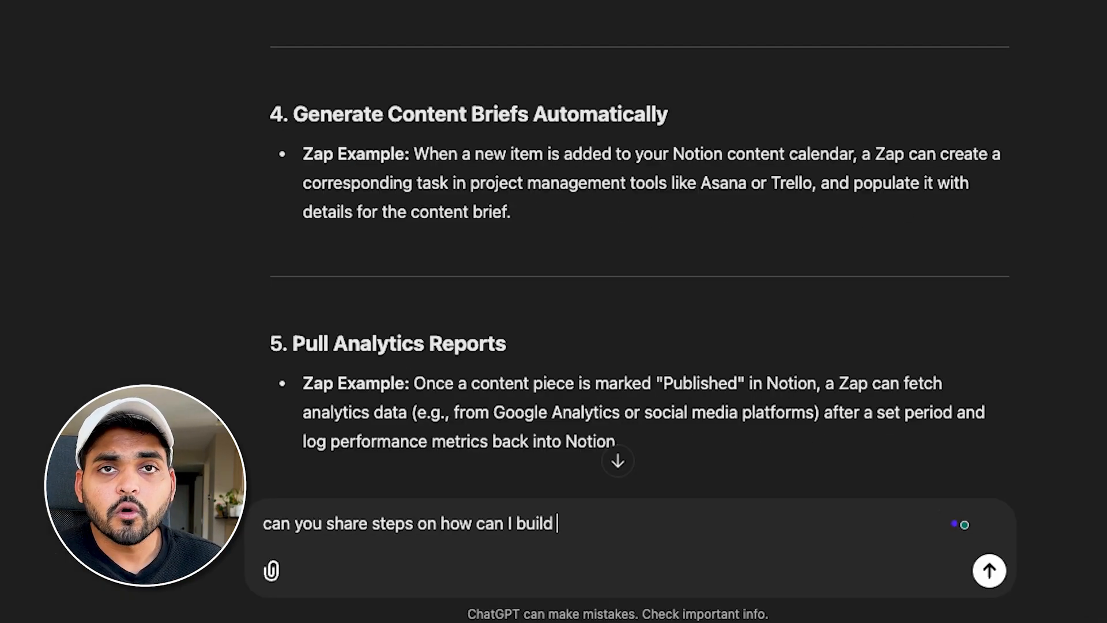
{"action": "type", "text": "automation to generate content briefs auo"}
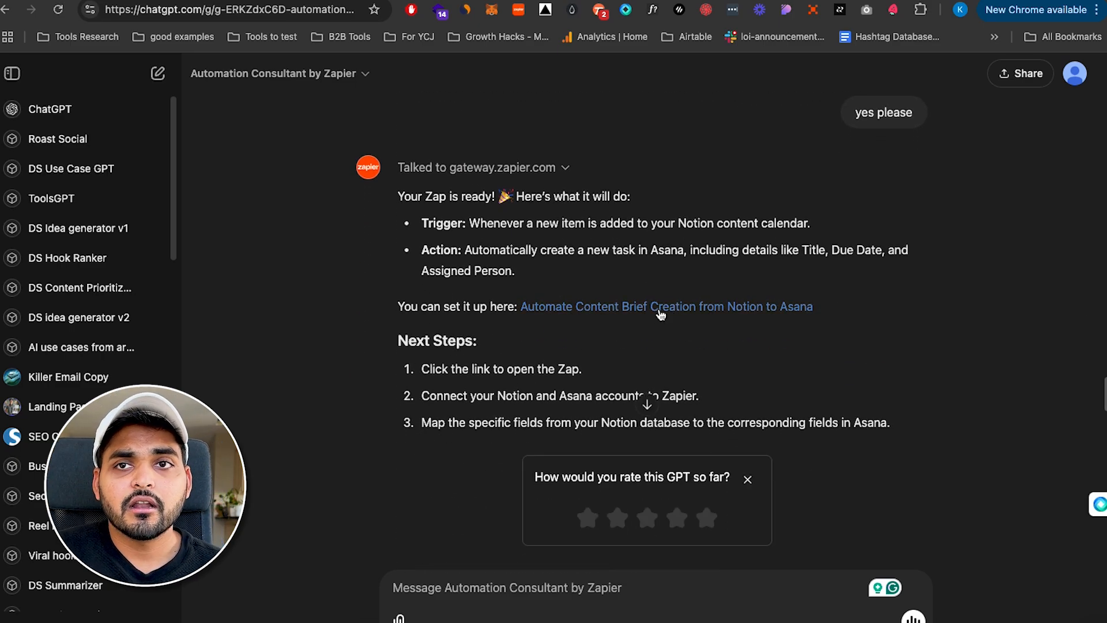
{"action": "left_click", "coordinate": [665, 306]}
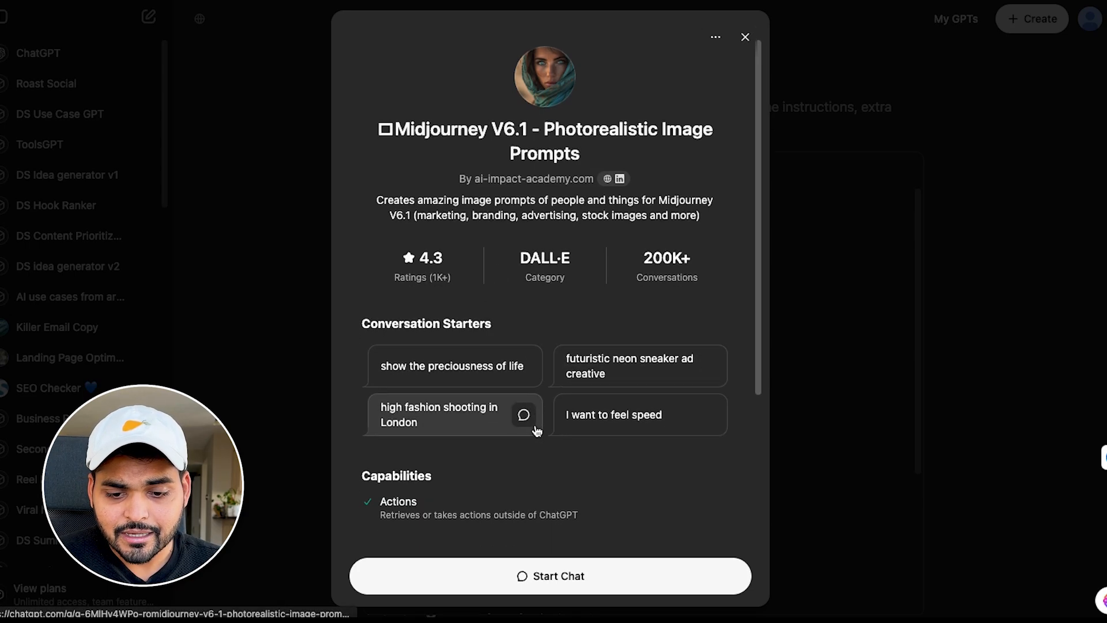
Step: Start a Midjourney prompt chat from the London fashion-shoot starter and allow access to gpt-tools.co
{"action": "scroll", "scroll_direction": "down", "scroll_amount": 3}
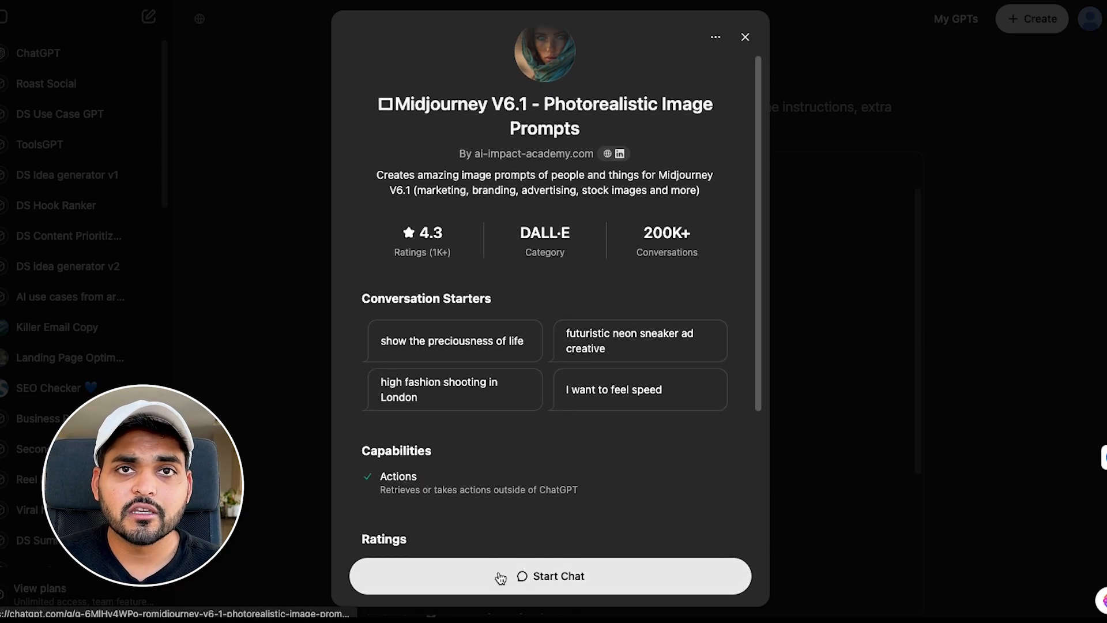
{"action": "left_click", "coordinate": [453, 389]}
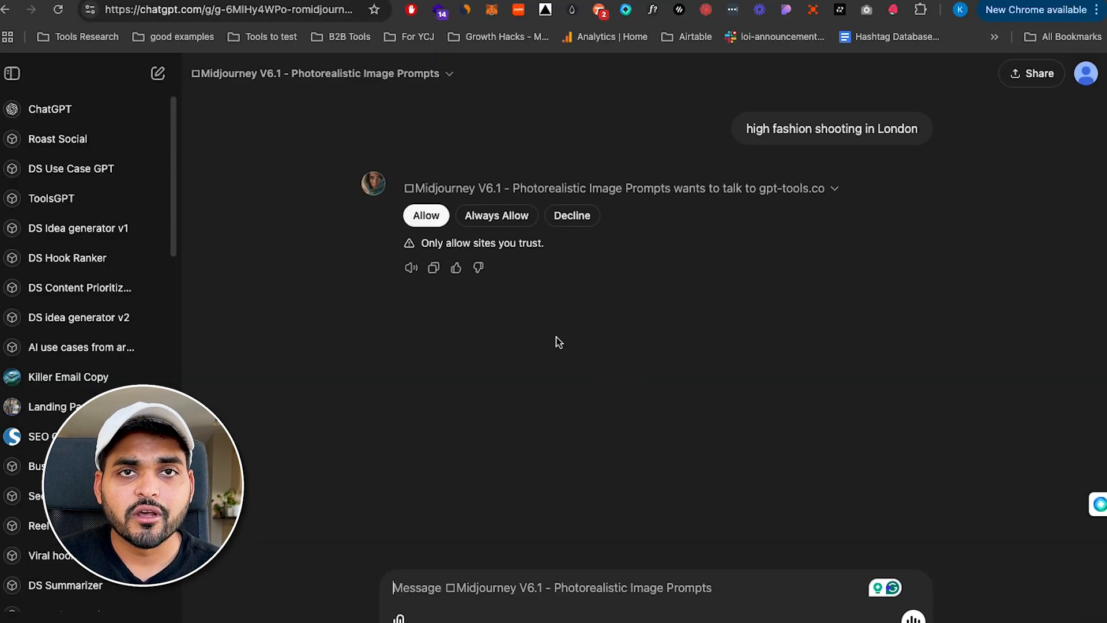
{"action": "left_click", "coordinate": [426, 216]}
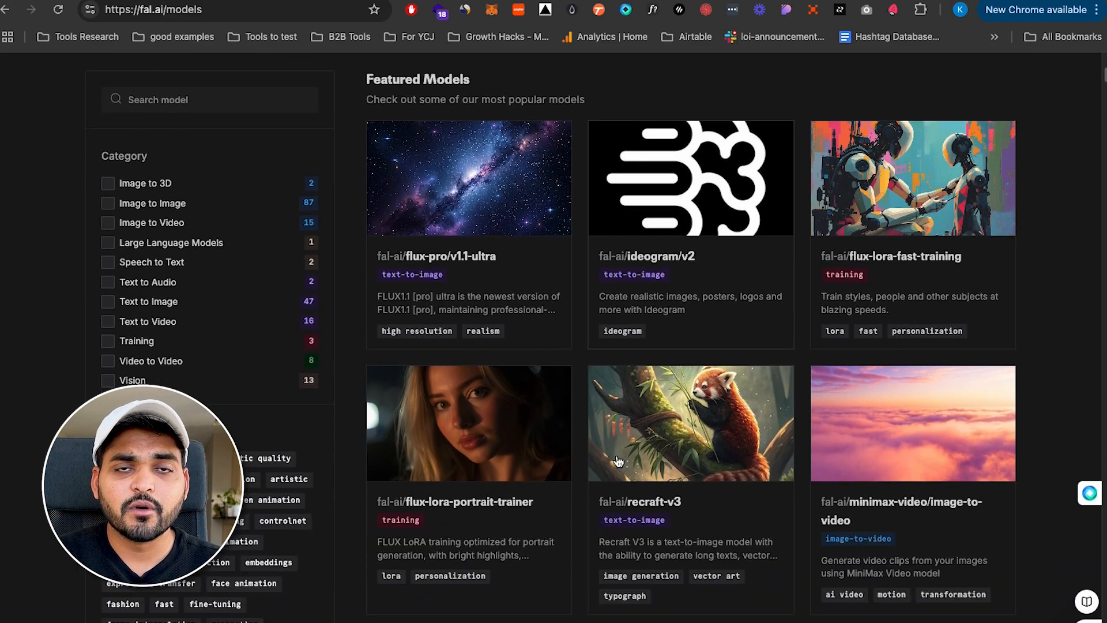
Step: Open fal.ai's ideogram/v2 model and place the London fashion prompt in its Prompt box
{"action": "scroll", "scroll_direction": "down", "scroll_amount": 3}
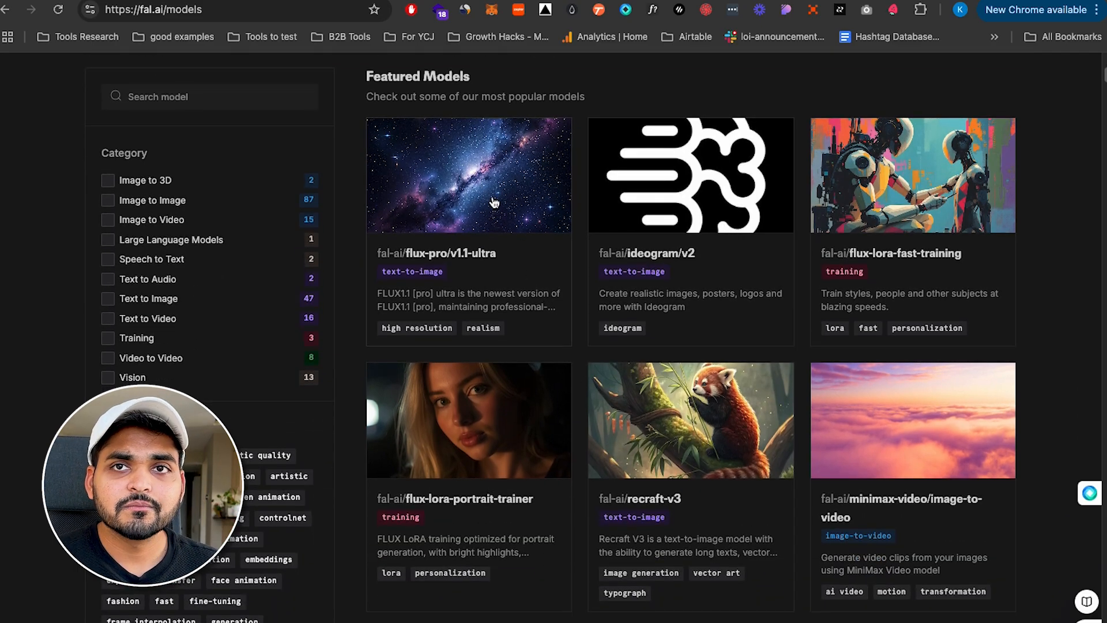
{"action": "left_click", "coordinate": [690, 176]}
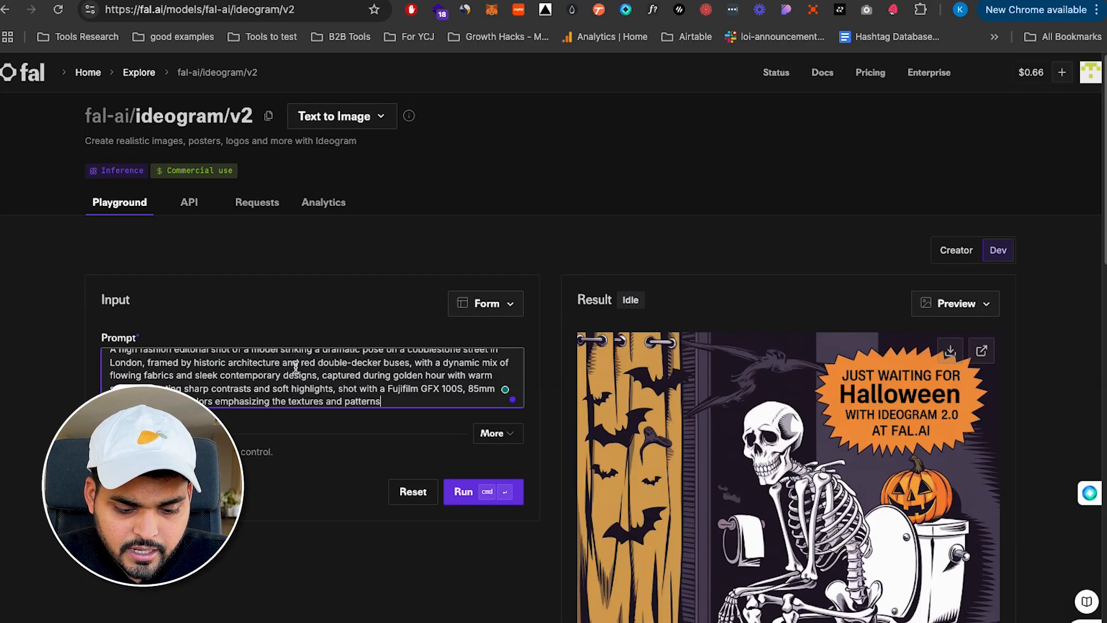
{"action": "left_click", "coordinate": [483, 491]}
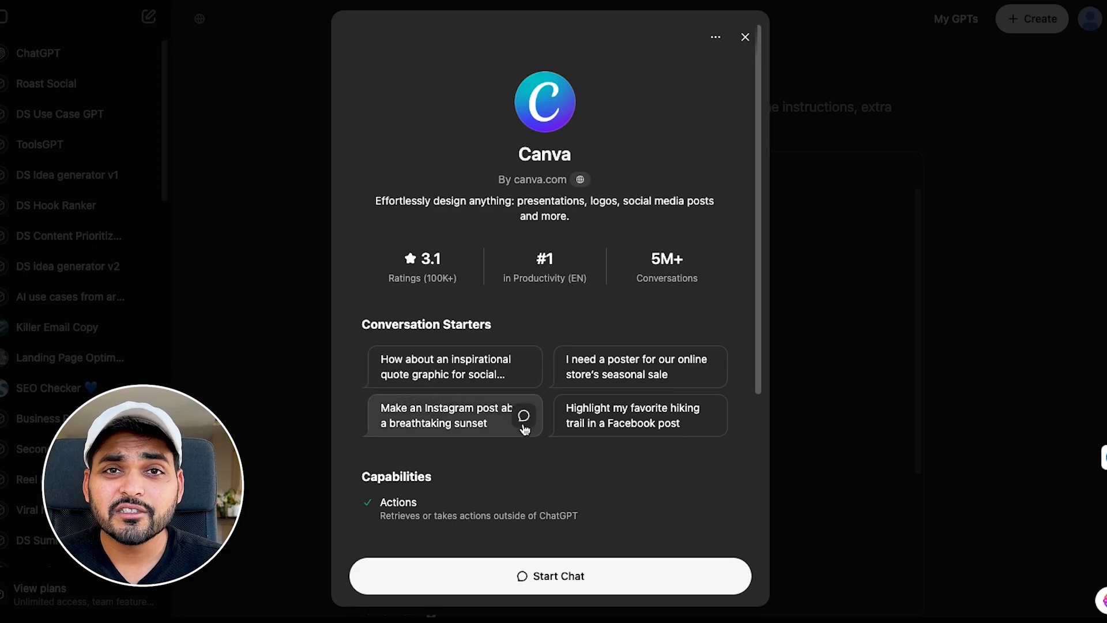
Step: Scroll through the Canva GPT's details and conversation starters
{"action": "scroll", "scroll_direction": "down", "scroll_amount": 3}
{"action": "type", "text": "killer copy"}
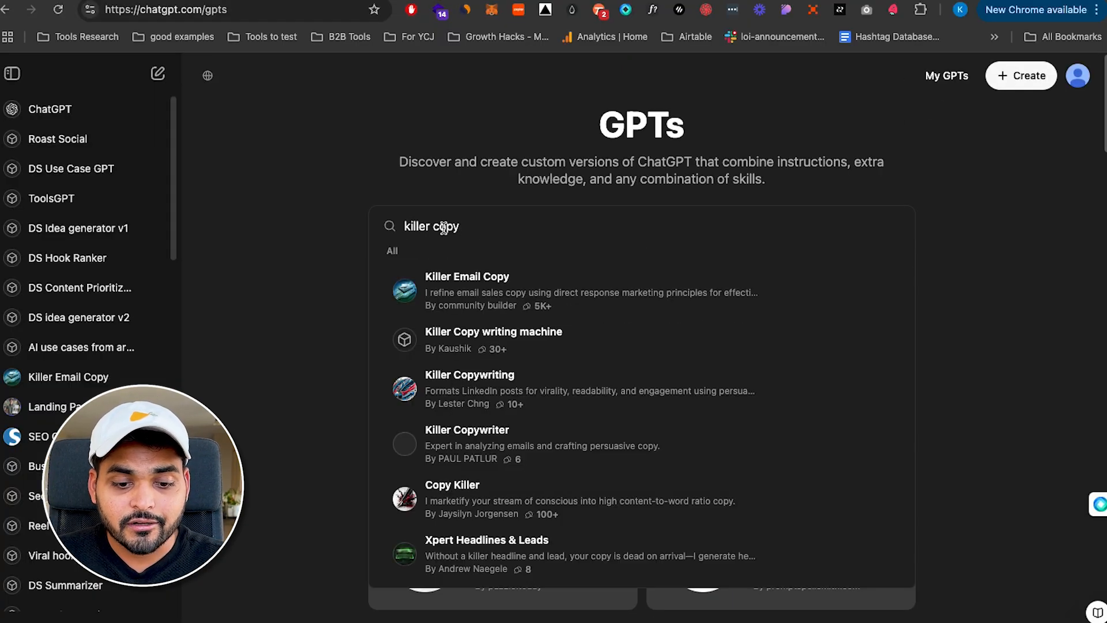
Step: Open the Killer Email Copy GPT from the 'killer copy' search results
{"action": "left_click", "coordinate": [467, 291]}
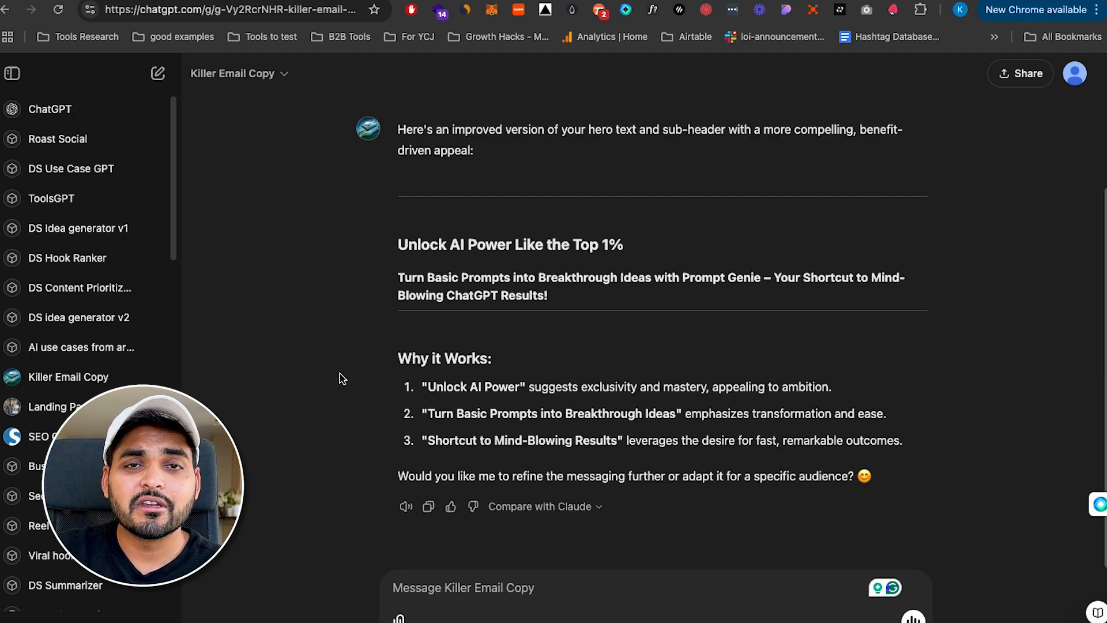
{"action": "mouse_move", "coordinate": [358, 388]}
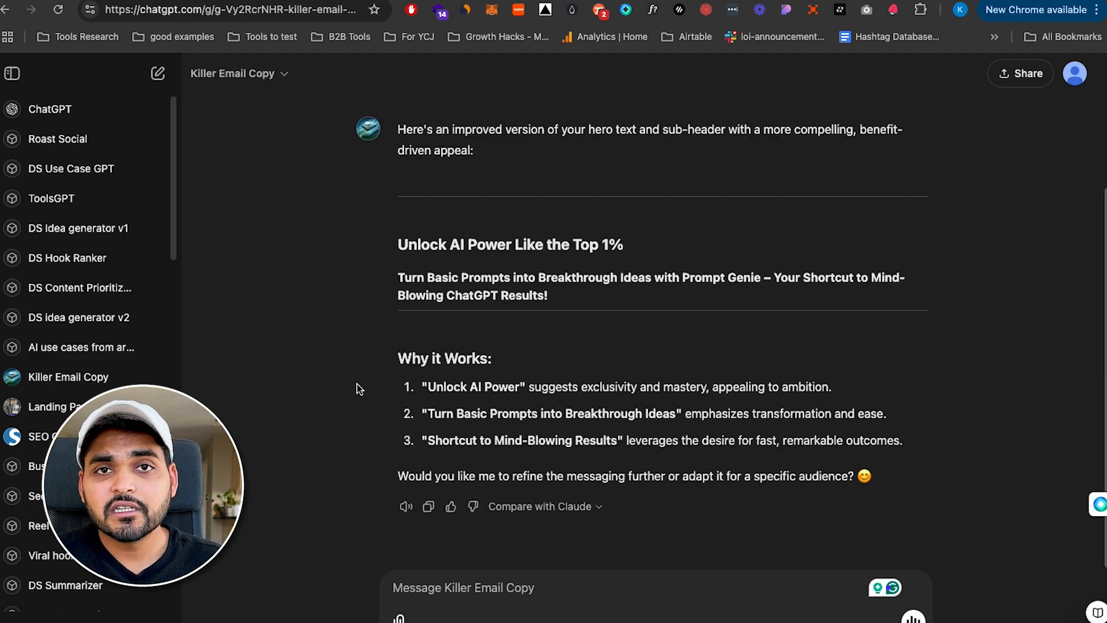